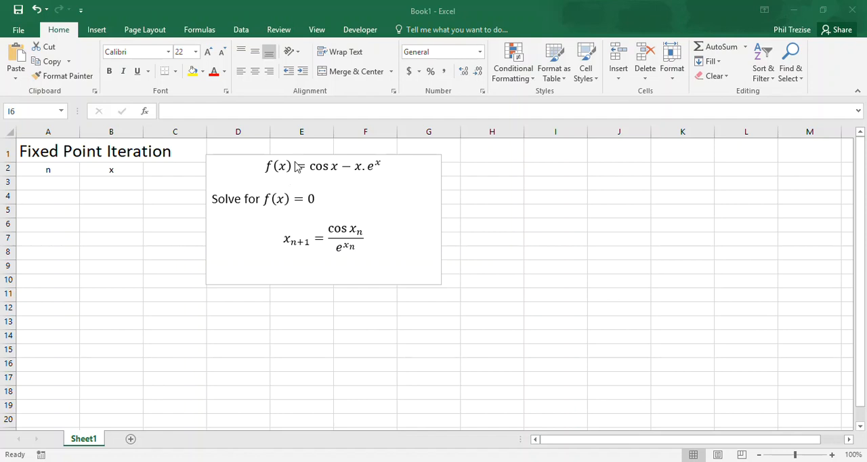
{"action": "mouse_move", "coordinate": [281, 176]}
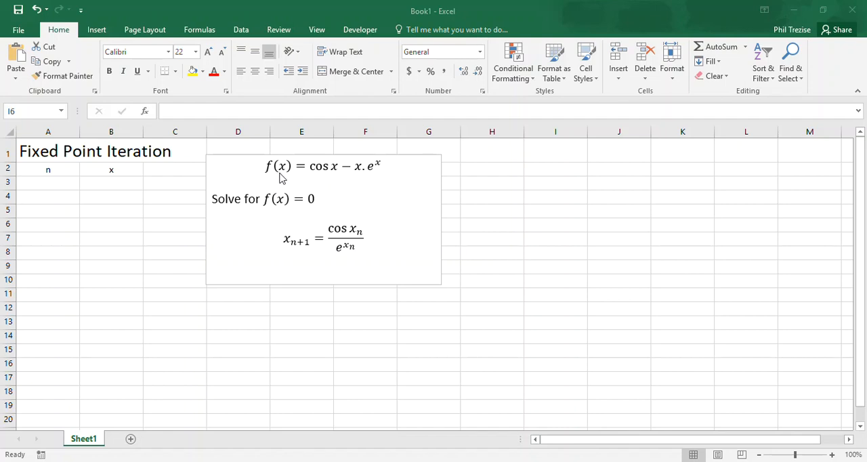
{"action": "mouse_move", "coordinate": [358, 180]}
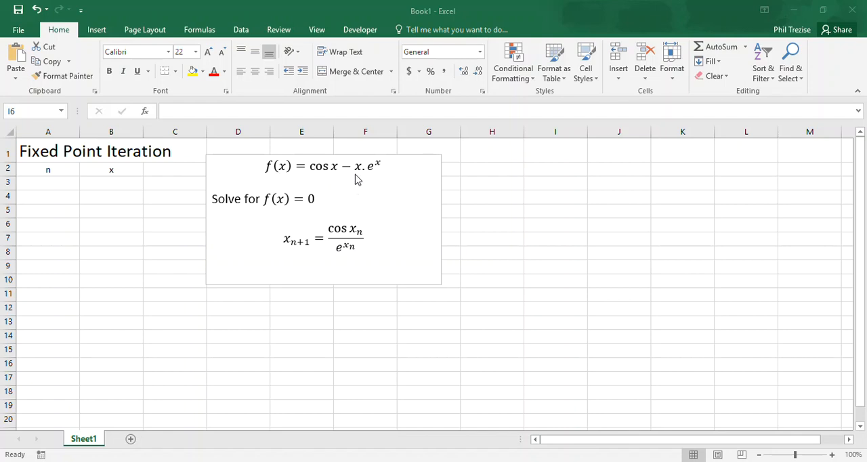
{"action": "mouse_move", "coordinate": [382, 174]}
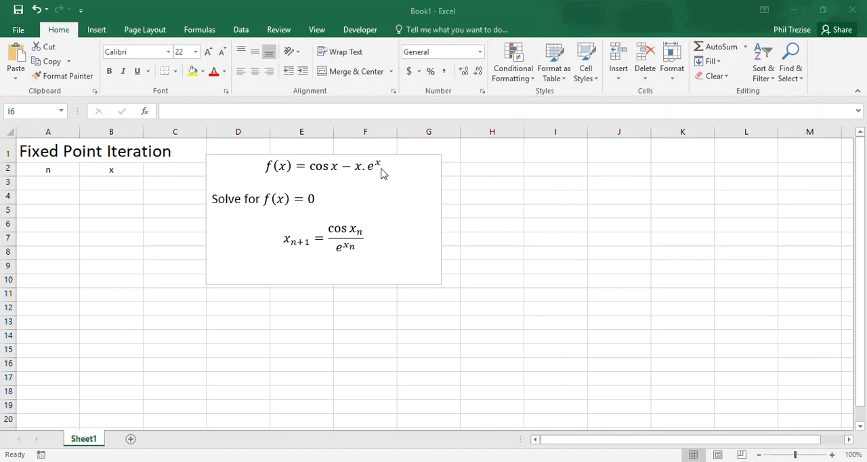
{"action": "mouse_move", "coordinate": [281, 181]}
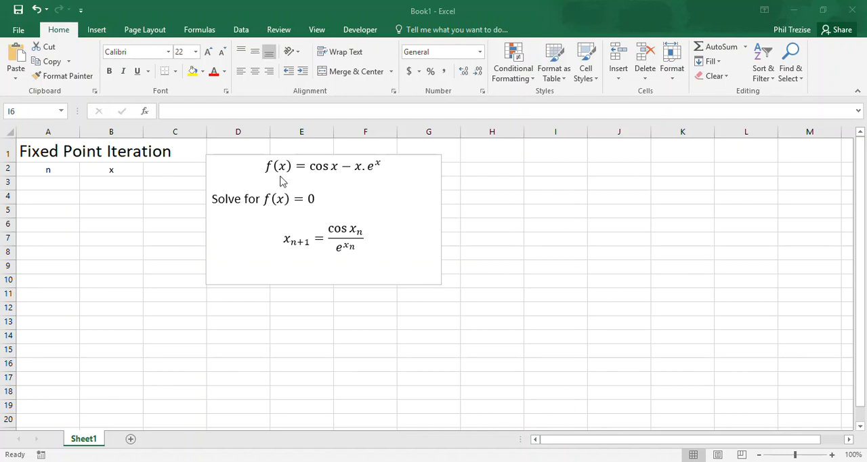
{"action": "mouse_move", "coordinate": [321, 203]}
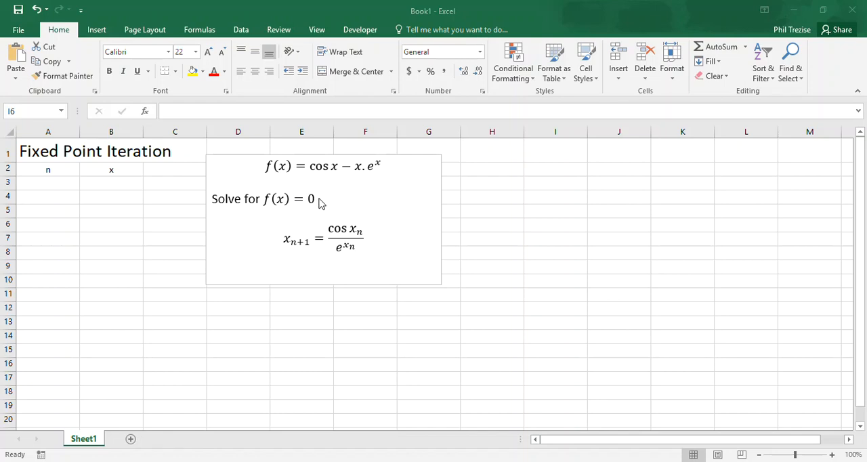
{"action": "mouse_move", "coordinate": [335, 188]}
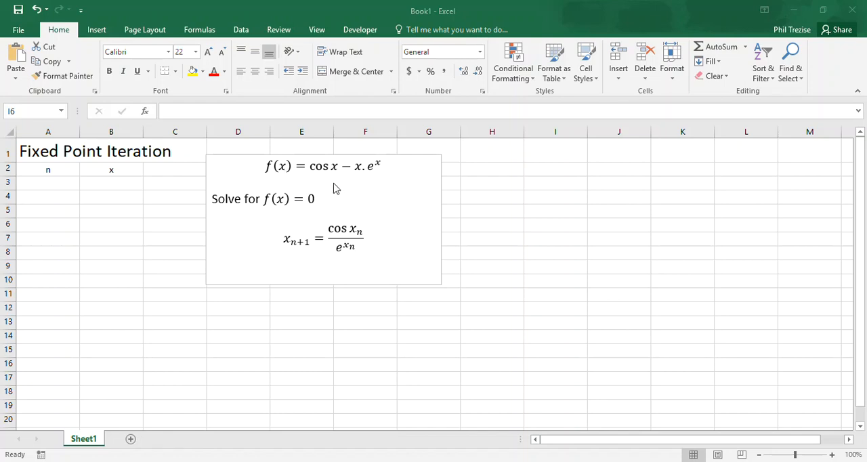
{"action": "mouse_move", "coordinate": [369, 182]}
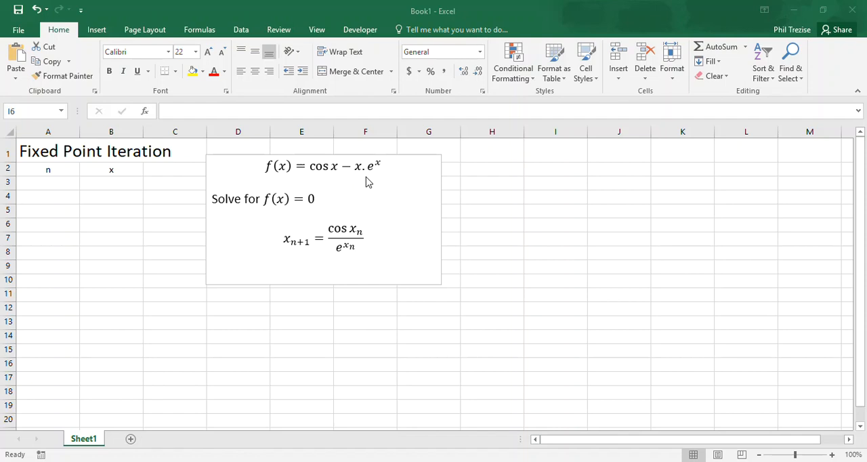
{"action": "mouse_move", "coordinate": [301, 179]}
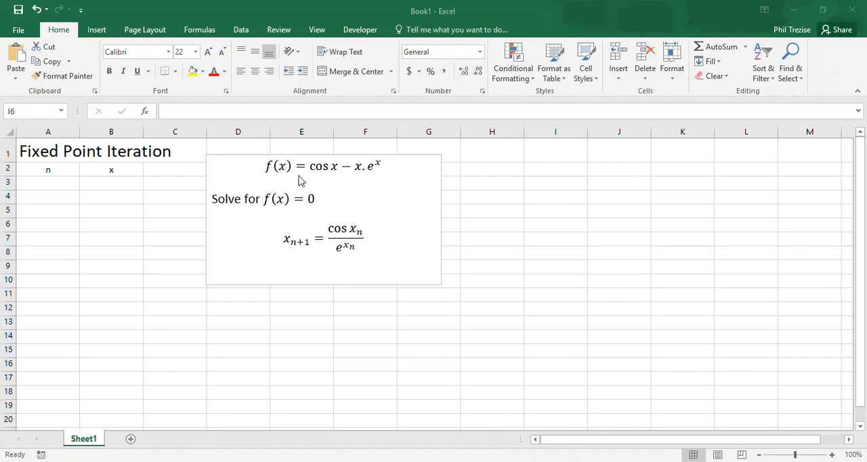
{"action": "mouse_move", "coordinate": [390, 187]}
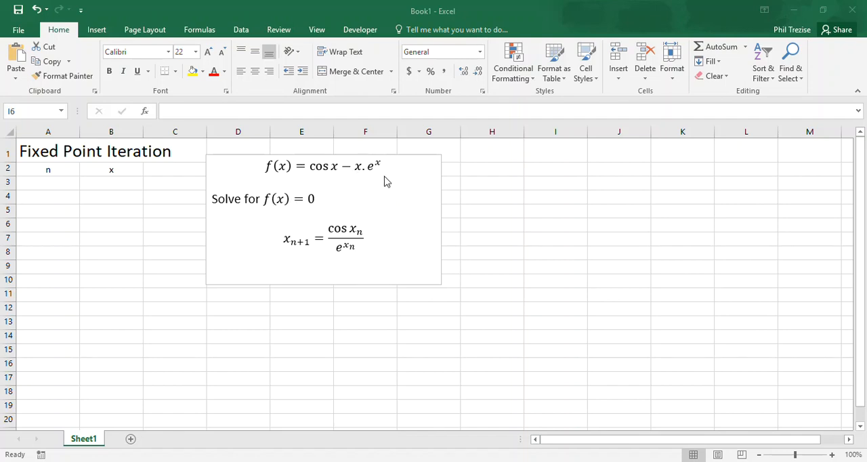
{"action": "mouse_move", "coordinate": [290, 252]}
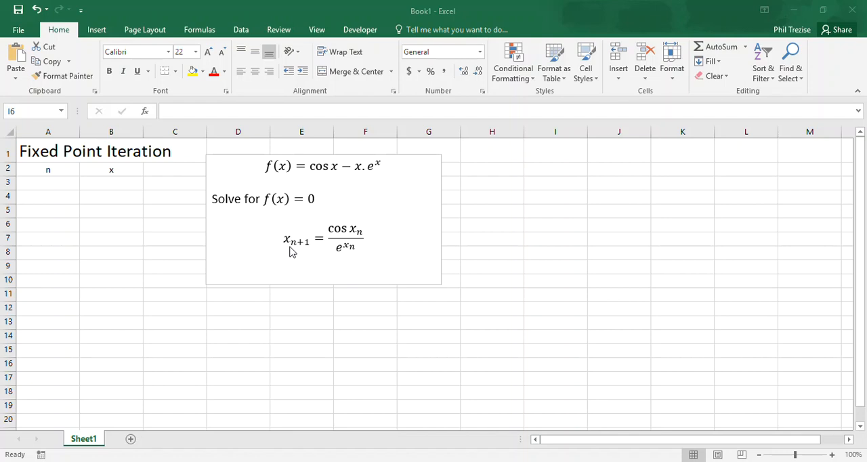
{"action": "mouse_move", "coordinate": [333, 258]}
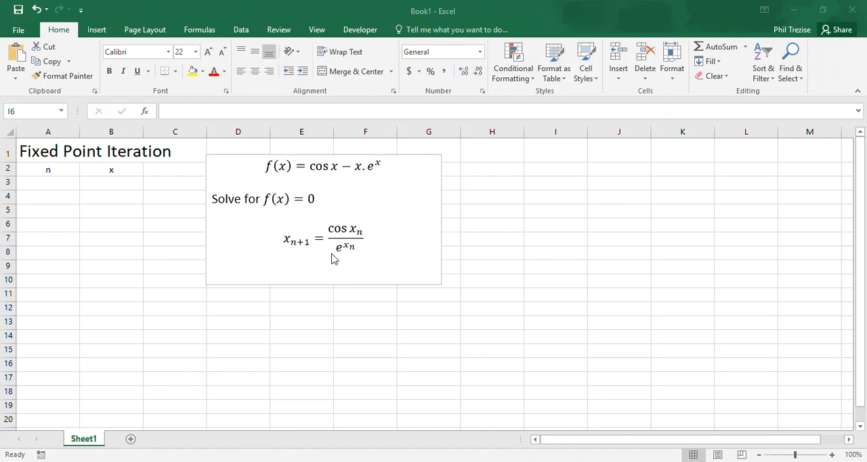
{"action": "mouse_move", "coordinate": [368, 238]}
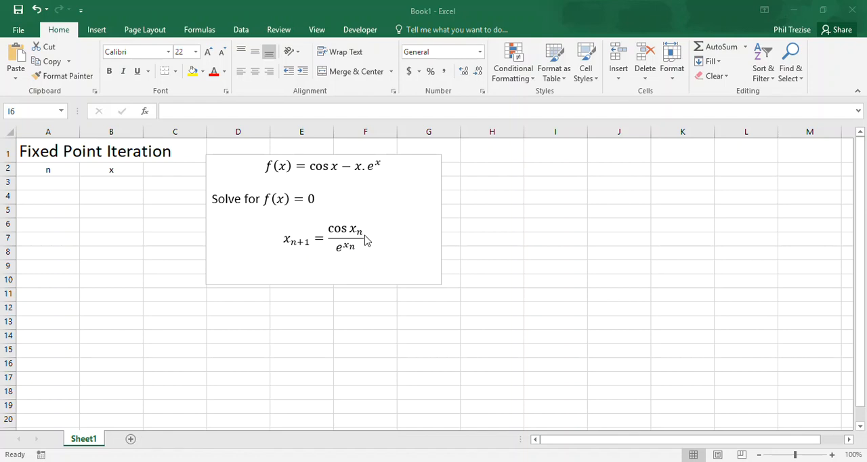
{"action": "mouse_move", "coordinate": [352, 246]}
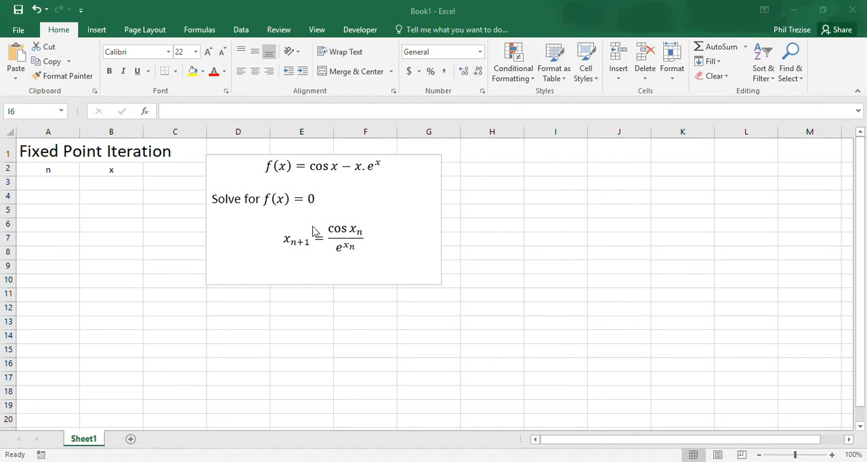
{"action": "mouse_move", "coordinate": [289, 254]}
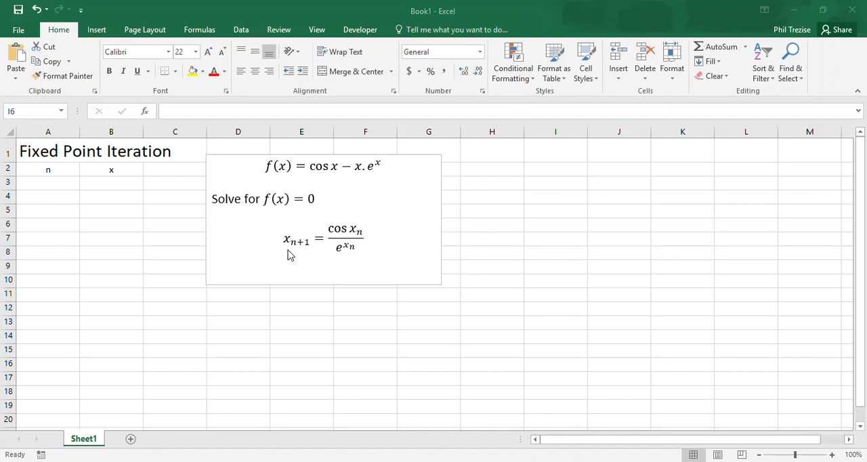
- Enter n = 0 in A3, starting value x = 0.5 in B3, and 1 as the next n
{"action": "left_click", "coordinate": [555, 225]}
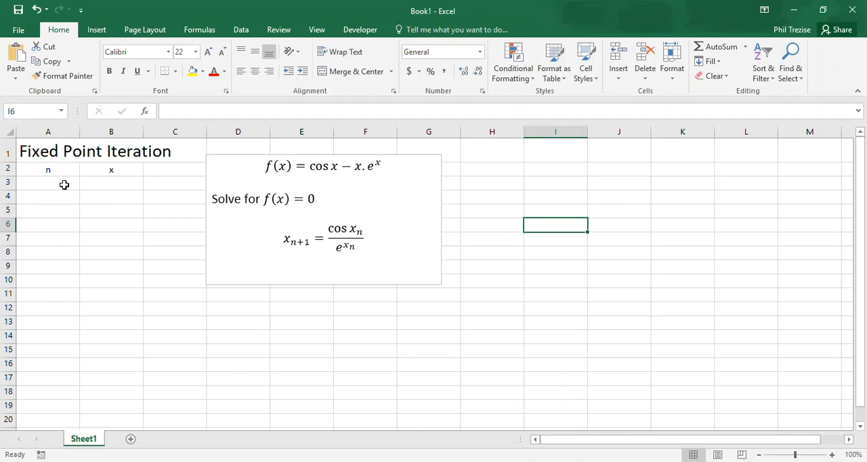
{"action": "left_click", "coordinate": [47, 183]}
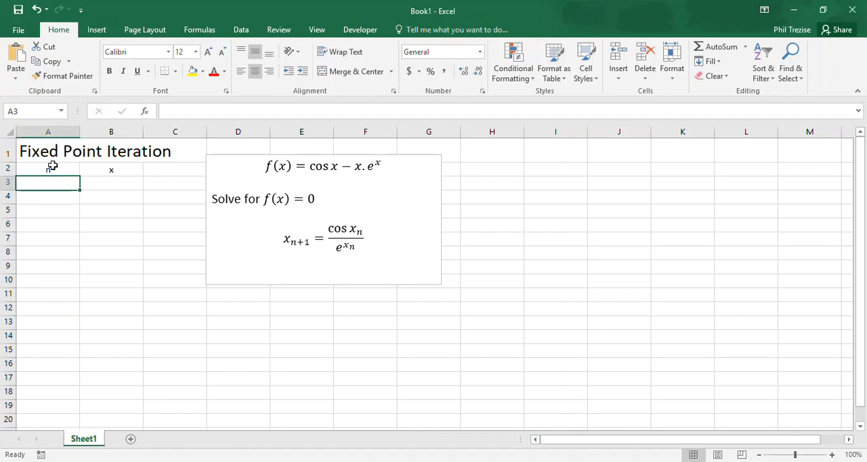
{"action": "type", "text": "0"}
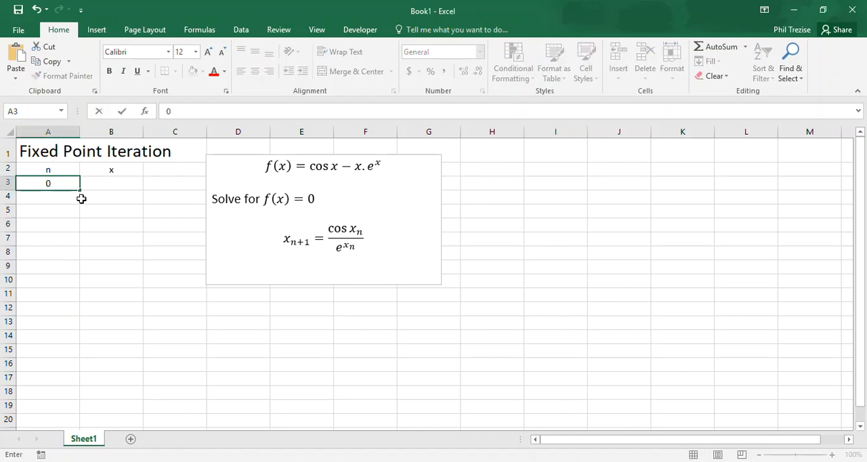
{"action": "left_click", "coordinate": [111, 182]}
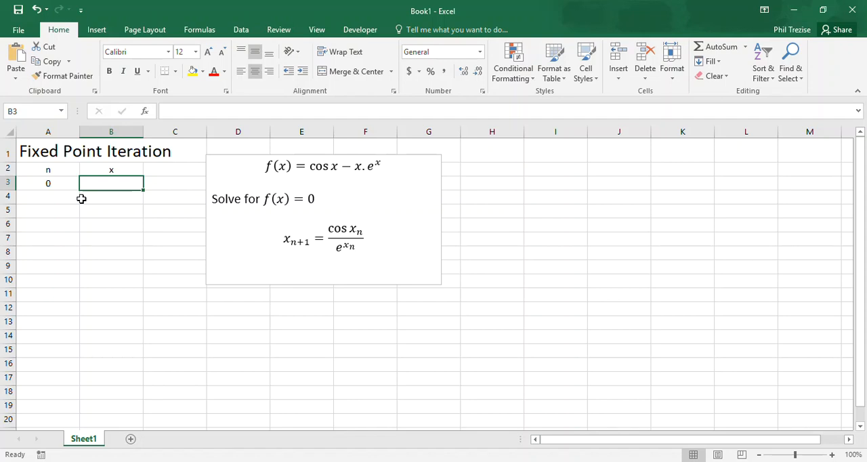
{"action": "type", "text": "0"}
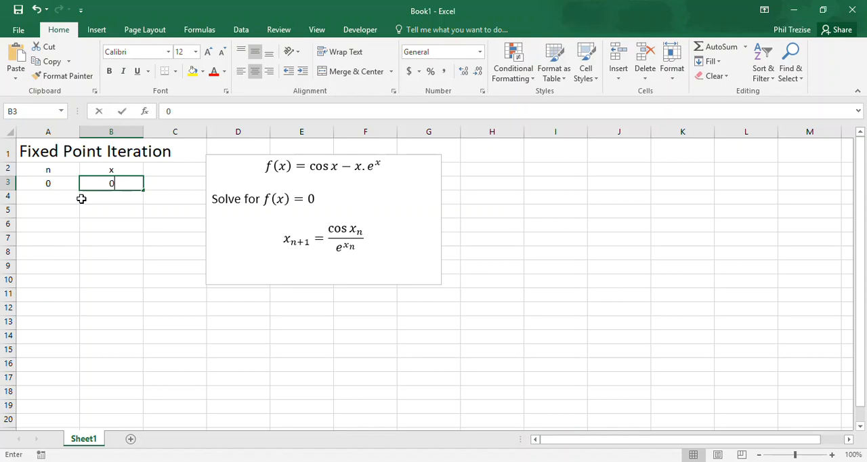
{"action": "type", "text": "0.5"}
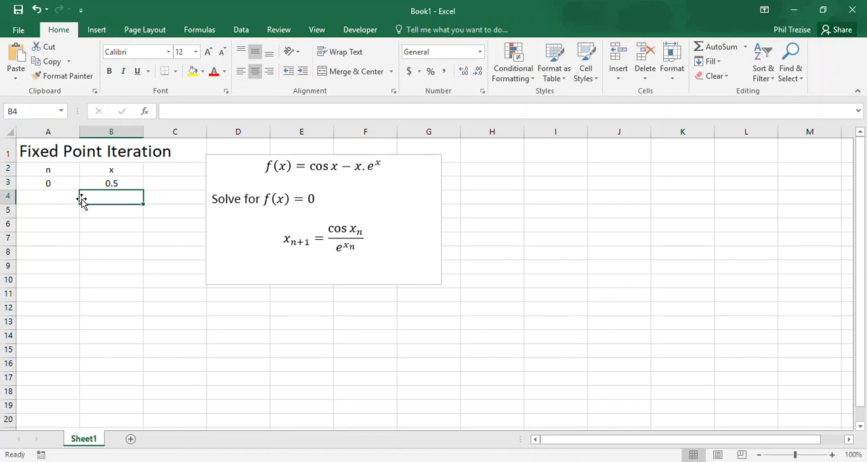
{"action": "type", "text": "1"}
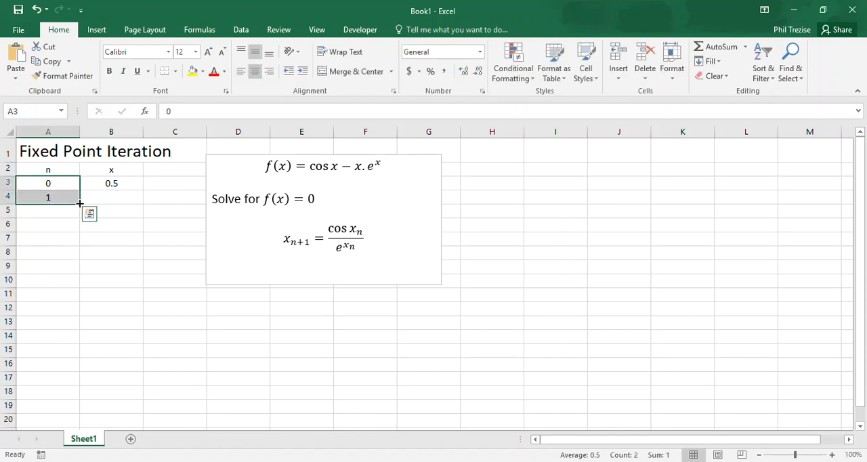
- Fill the n column down from 0 to 17 and select B4 for the first iterate
{"action": "left_click_drag", "start_coordinate": [80, 203], "coordinate": [86, 414]}
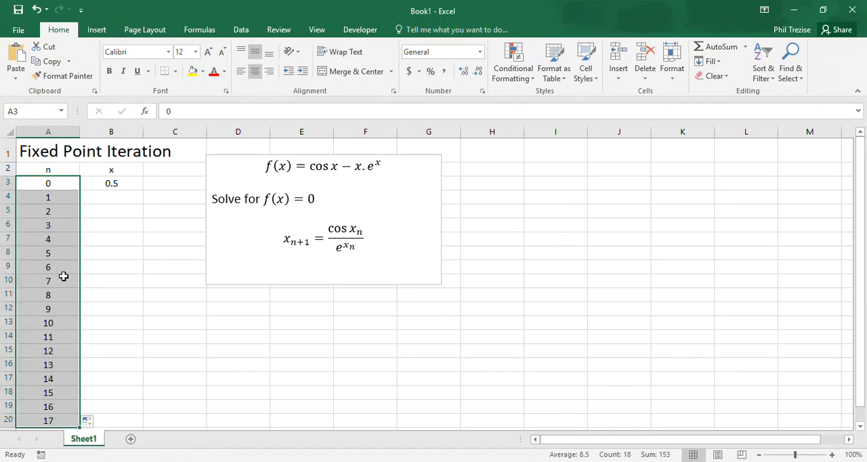
{"action": "left_click", "coordinate": [111, 196]}
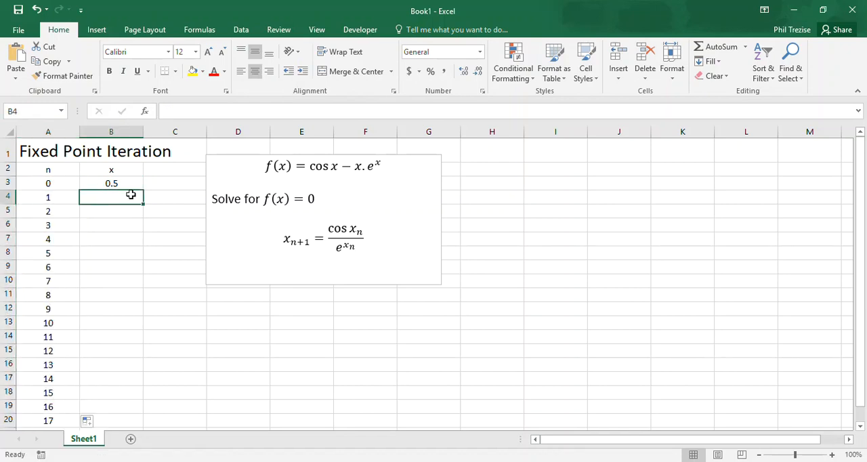
{"action": "mouse_move", "coordinate": [238, 232]}
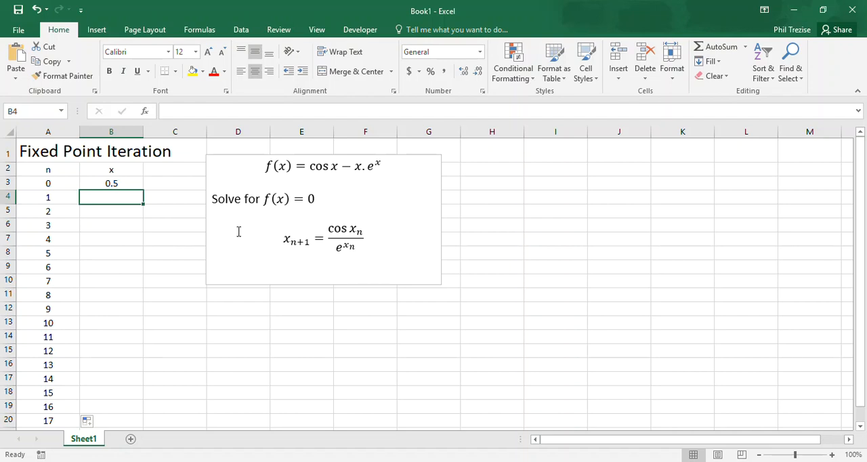
{"action": "mouse_move", "coordinate": [310, 222]}
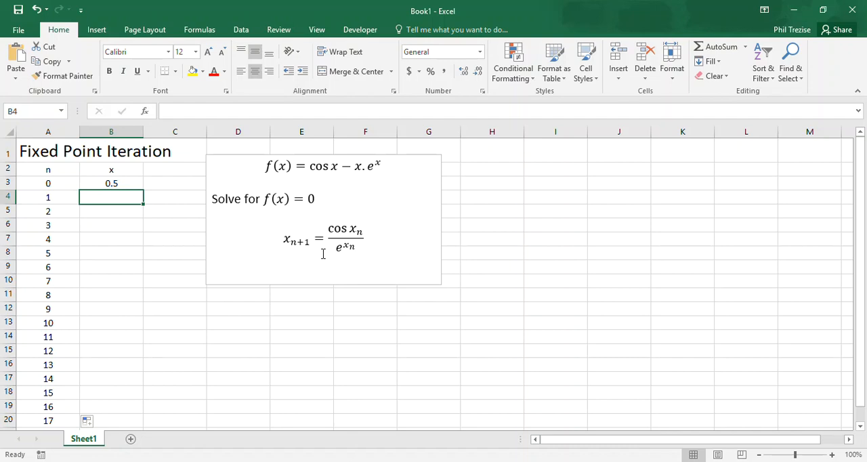
{"action": "mouse_move", "coordinate": [125, 183]}
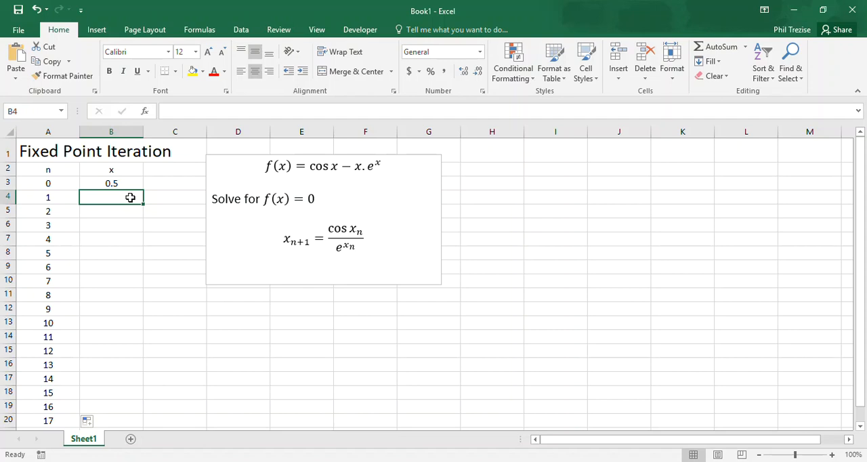
- Build the formula =cos(B3)/exp(B3) in B4 using the starting x value
{"action": "type", "text": "="}
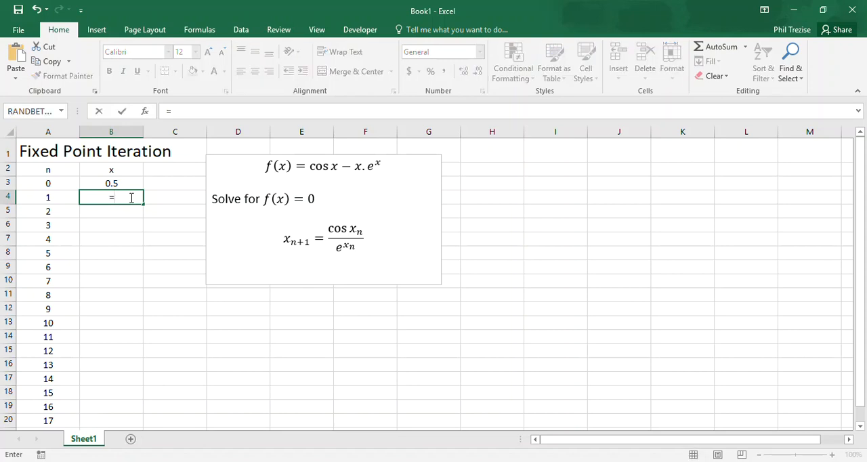
{"action": "type", "text": "cos("}
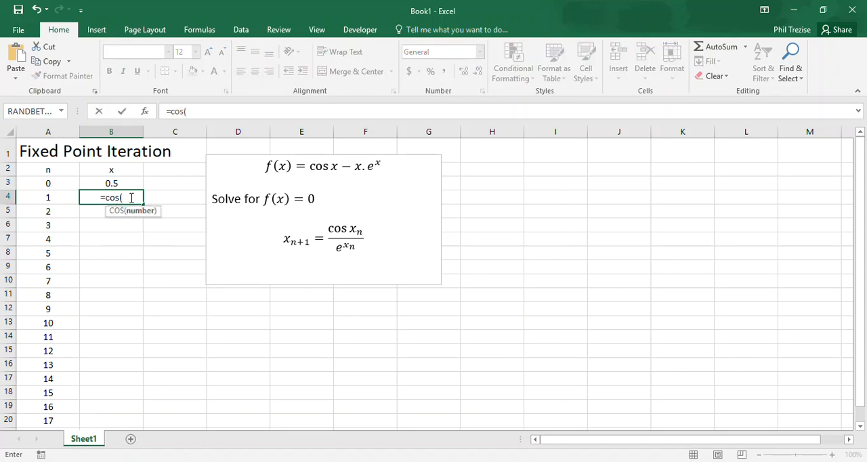
{"action": "left_click", "coordinate": [111, 183]}
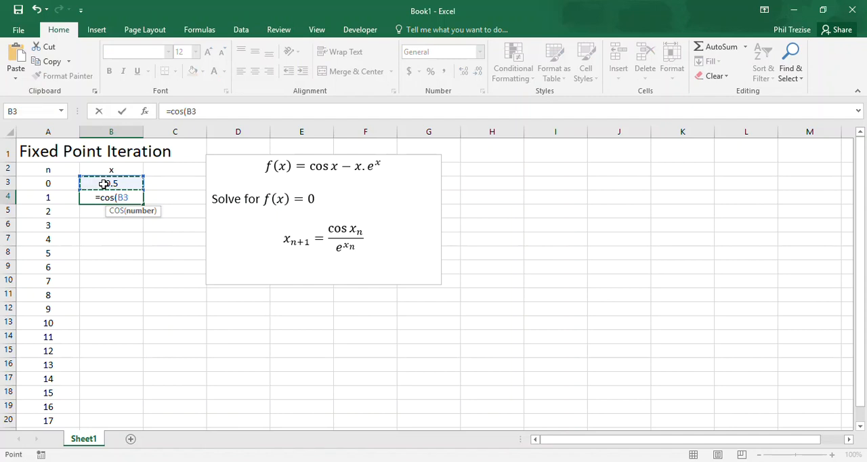
{"action": "type", "text": ")/"}
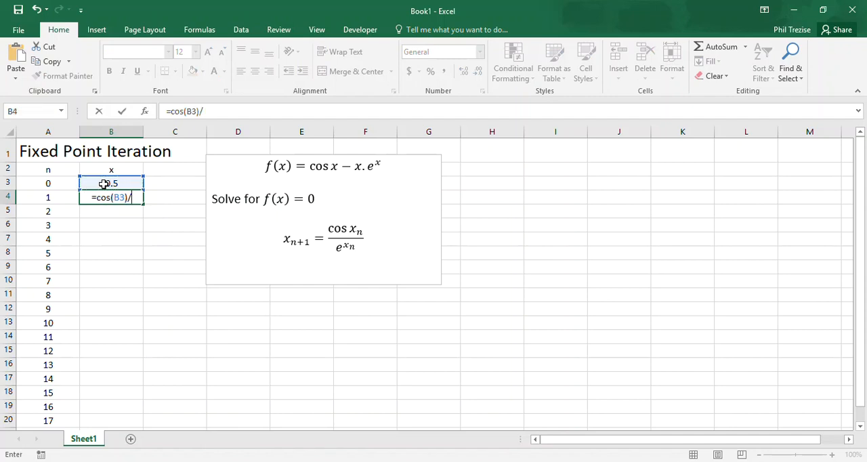
{"action": "type", "text": "exp("}
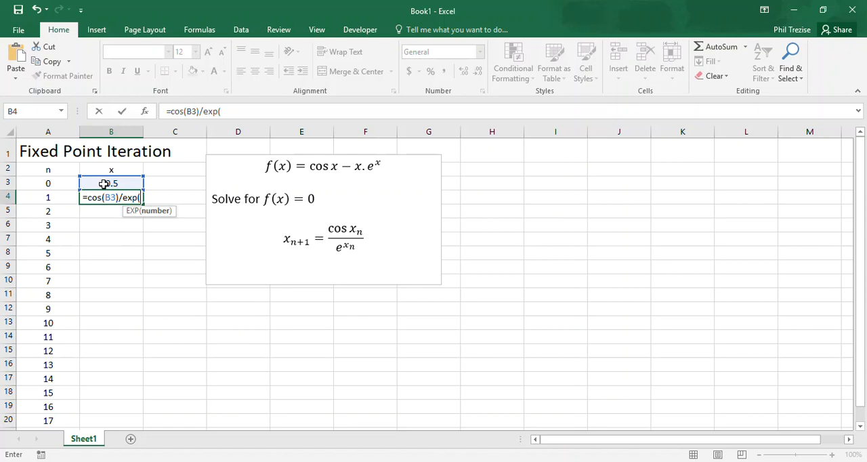
{"action": "left_click", "coordinate": [111, 183]}
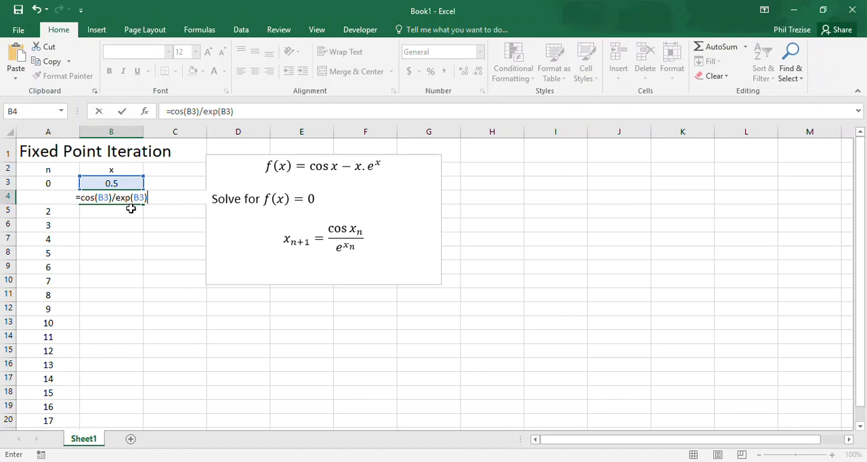
{"action": "mouse_move", "coordinate": [133, 183]}
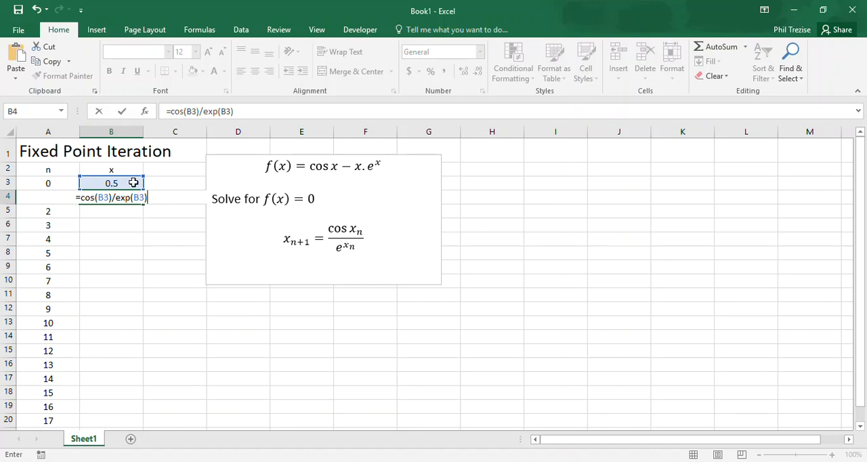
{"action": "mouse_move", "coordinate": [117, 214]}
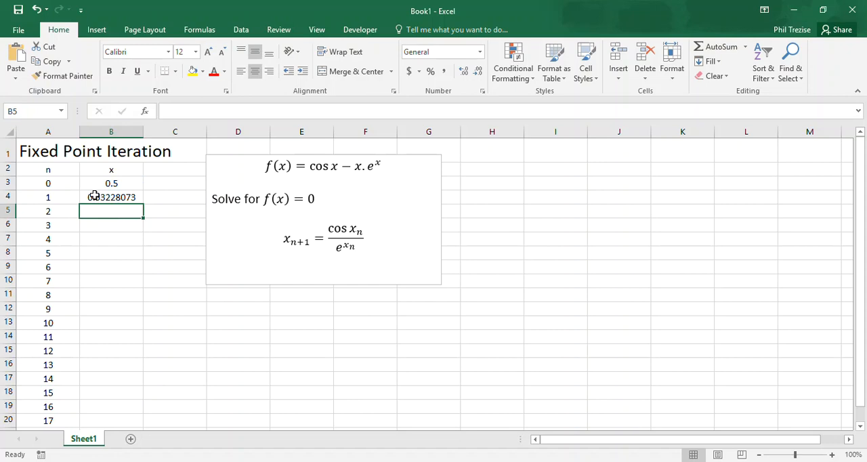
- Copy the iteration formula down to row 20 (n = 17) and check B5 references the previous x
{"action": "left_click", "coordinate": [111, 197]}
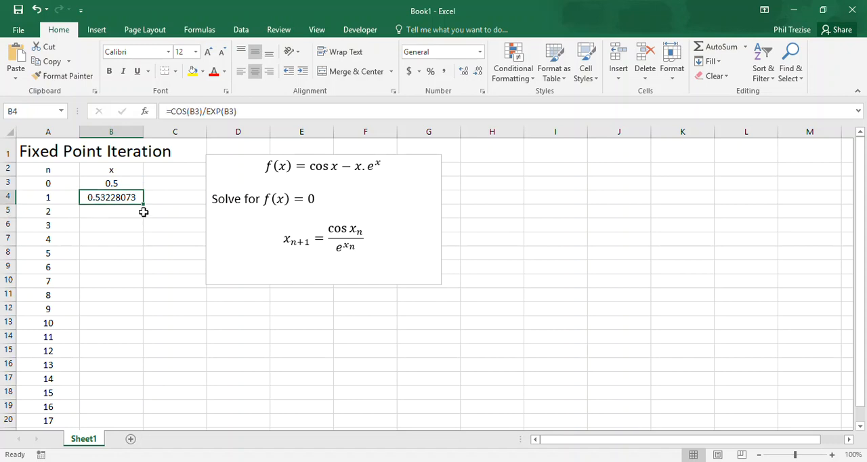
{"action": "left_click_drag", "start_coordinate": [144, 212], "coordinate": [127, 420]}
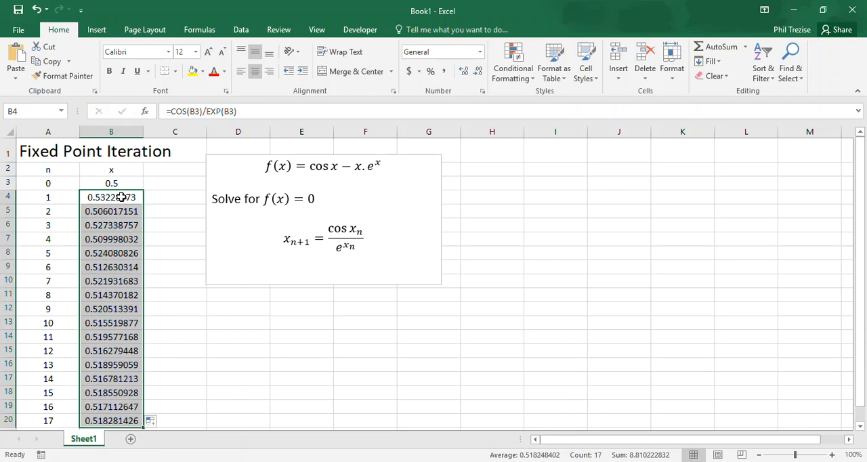
{"action": "mouse_move", "coordinate": [121, 197]}
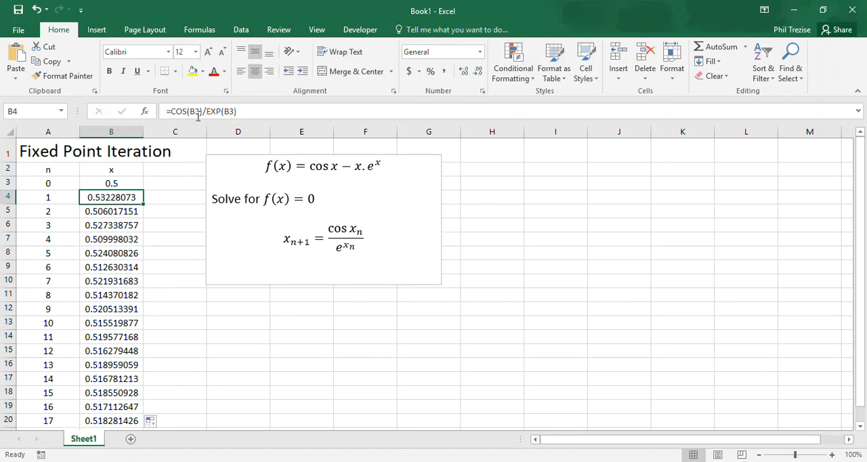
{"action": "double_click", "coordinate": [111, 197]}
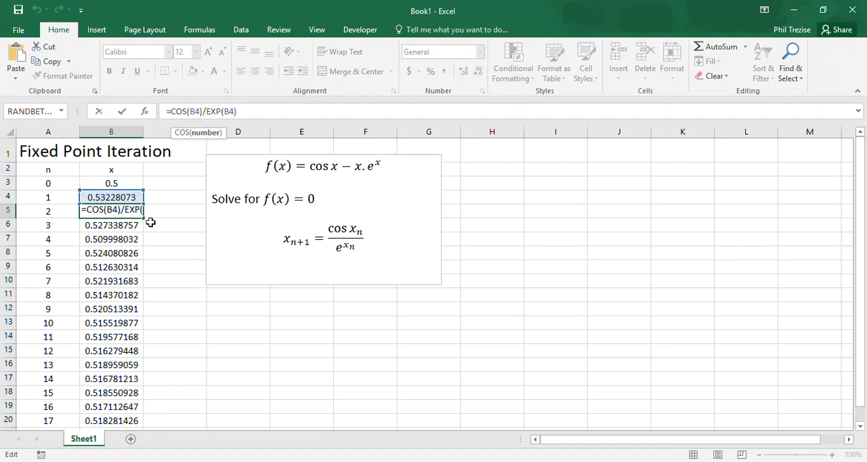
{"action": "mouse_move", "coordinate": [173, 198]}
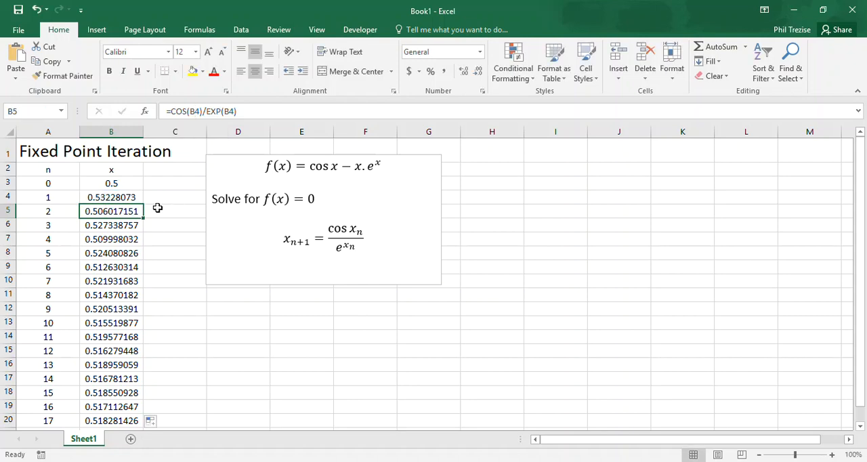
{"action": "mouse_move", "coordinate": [108, 304]}
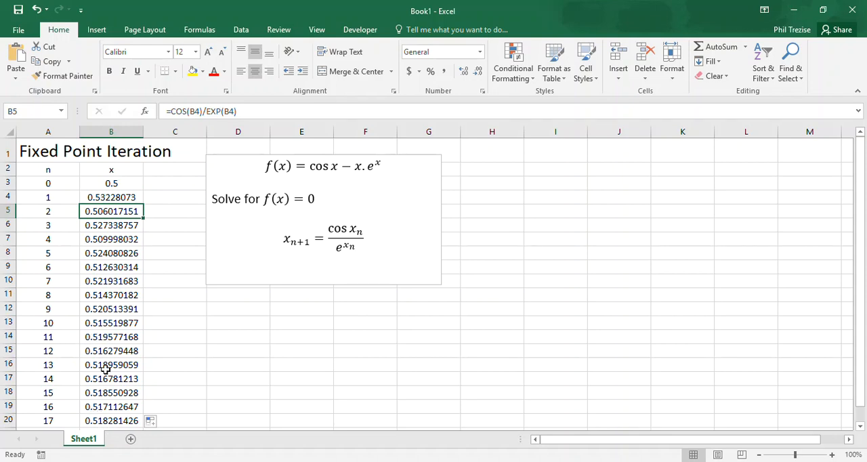
{"action": "mouse_move", "coordinate": [115, 420]}
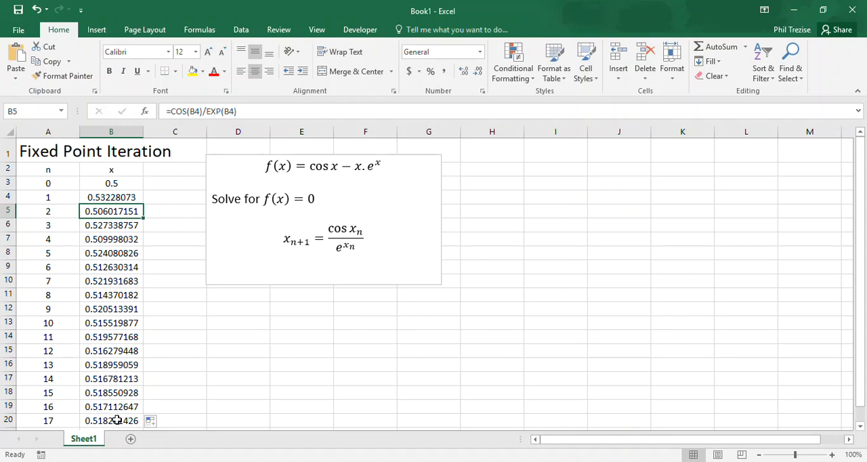
{"action": "mouse_move", "coordinate": [113, 393]}
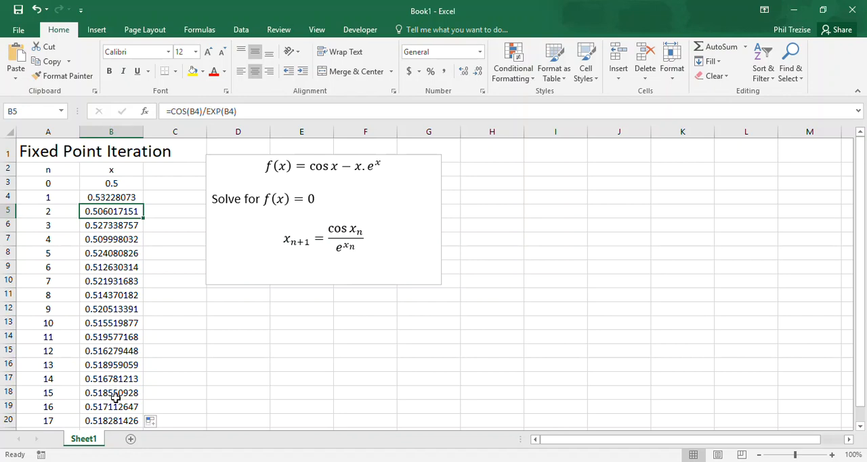
- Extend the iteration formula down to n = 65, where x settles near 0.517757
{"action": "scroll", "scroll_direction": "down", "scroll_amount": 3}
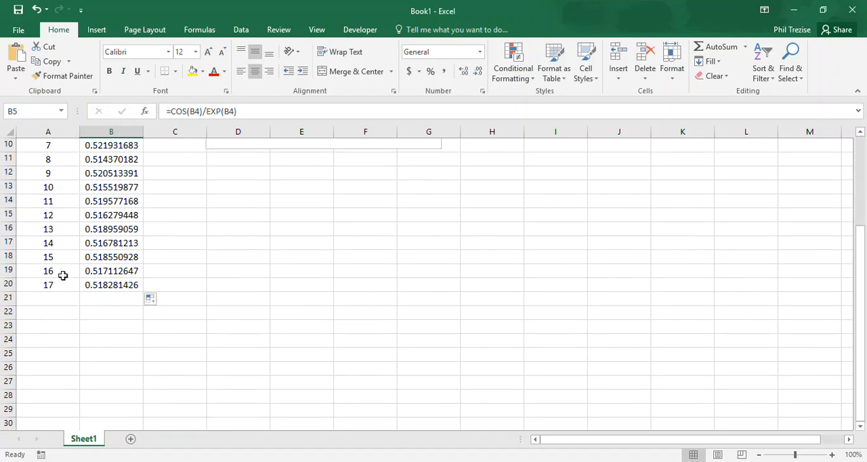
{"action": "left_click_drag", "start_coordinate": [48, 271], "coordinate": [49, 285]}
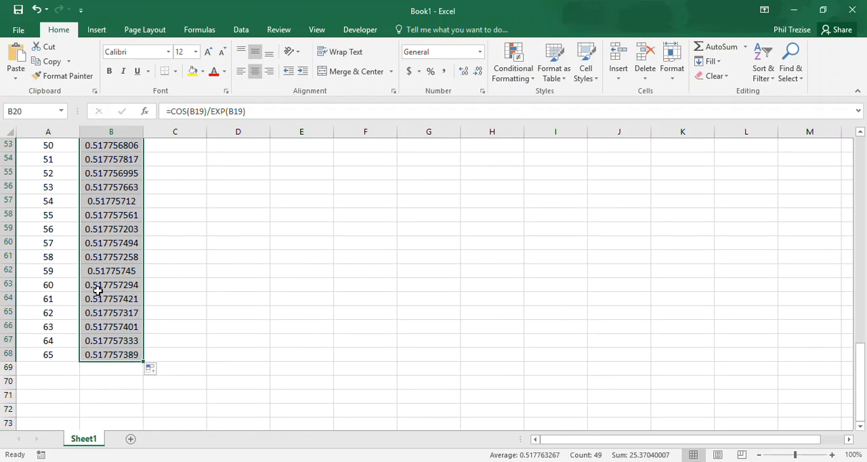
{"action": "mouse_move", "coordinate": [119, 340]}
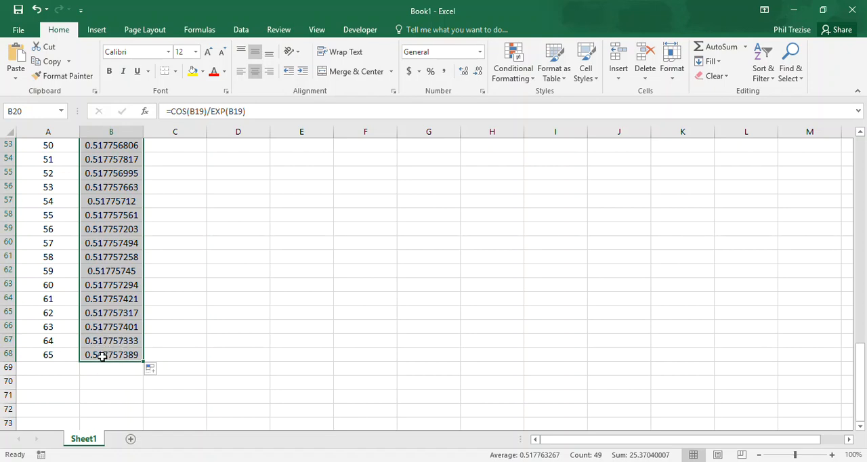
{"action": "mouse_move", "coordinate": [122, 347]}
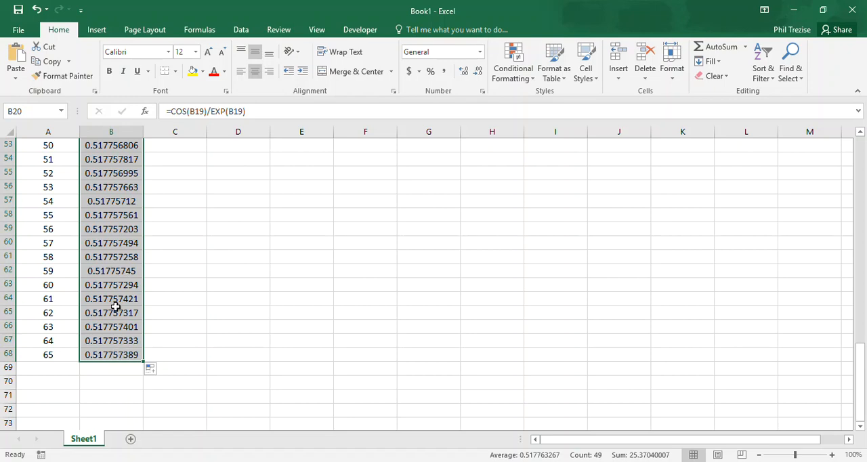
{"action": "mouse_move", "coordinate": [74, 233]}
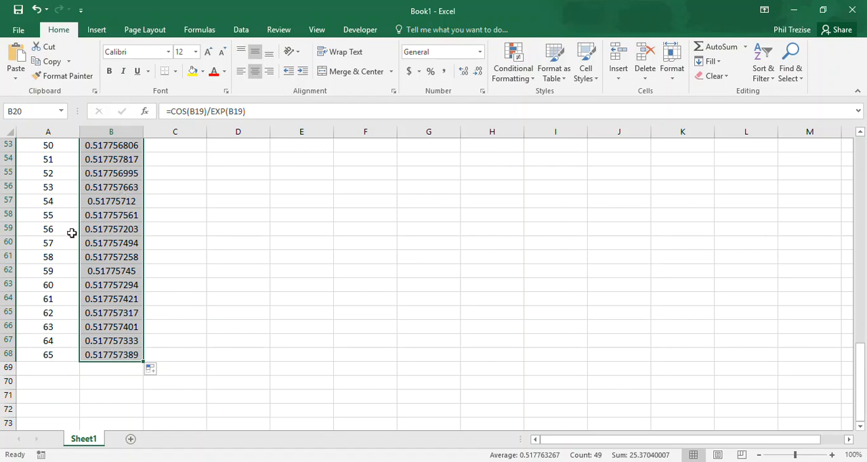
{"action": "scroll", "scroll_direction": "up", "scroll_amount": 3}
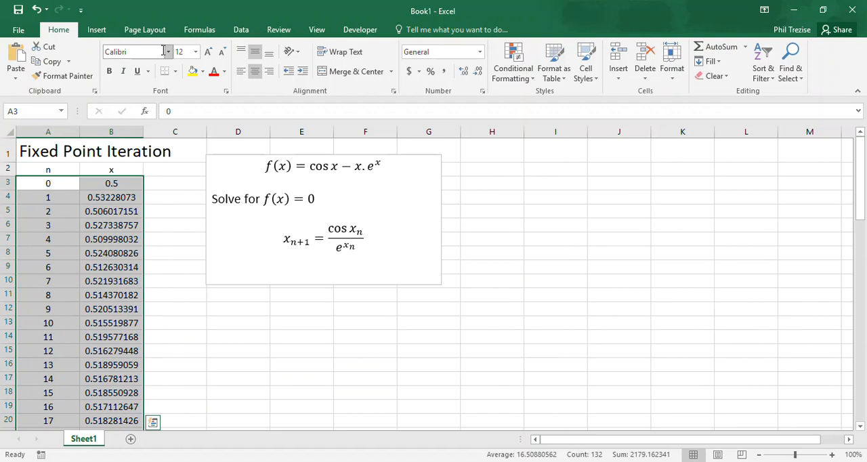
- Insert a scatter chart of x against n for A3:B68 and remove its title
{"action": "left_click", "coordinate": [96, 30]}
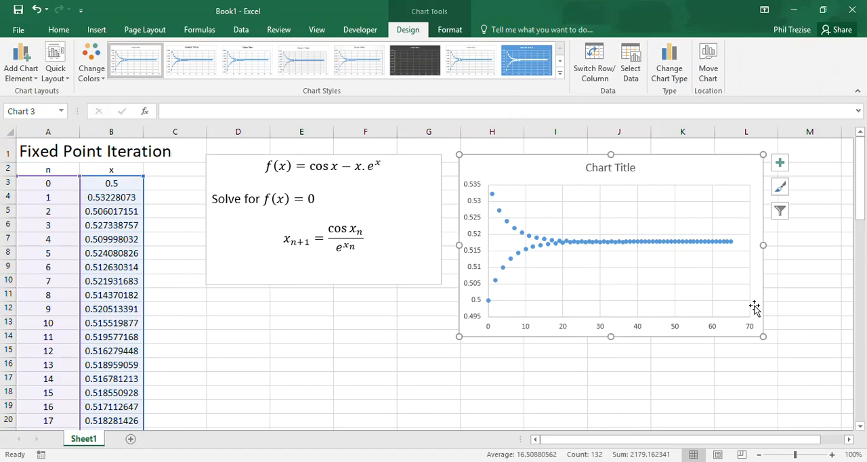
{"action": "left_click", "coordinate": [610, 168]}
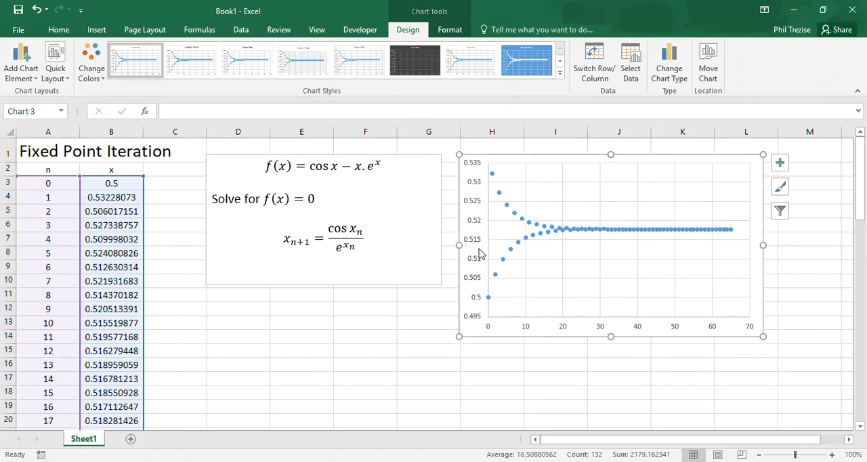
{"action": "mouse_move", "coordinate": [748, 336]}
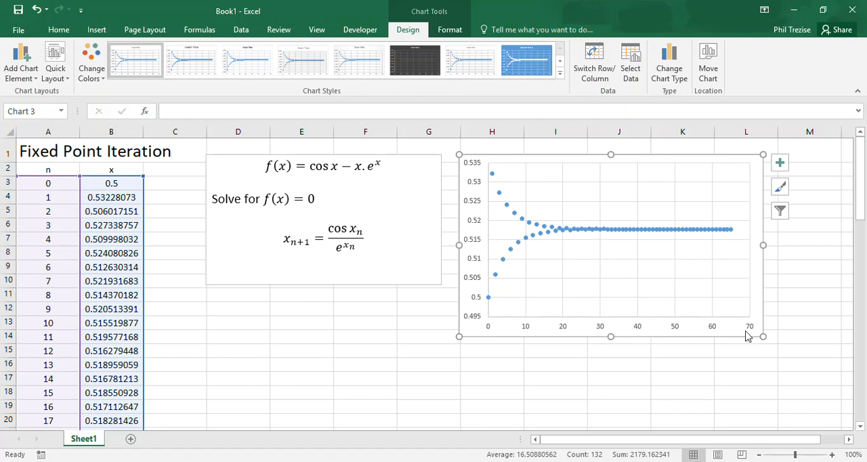
{"action": "mouse_move", "coordinate": [498, 204]}
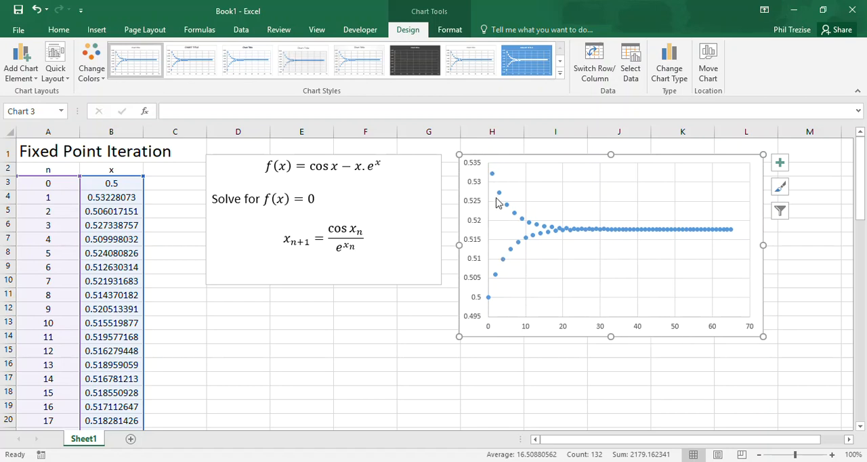
{"action": "mouse_move", "coordinate": [550, 236]}
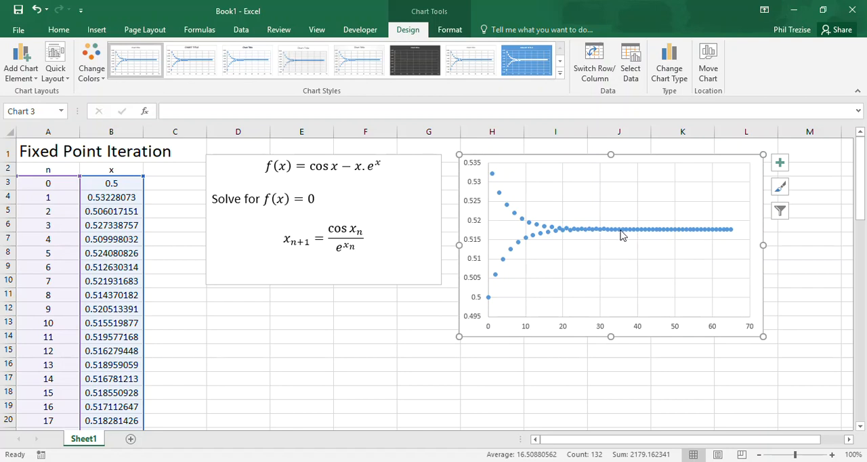
{"action": "mouse_move", "coordinate": [604, 325]}
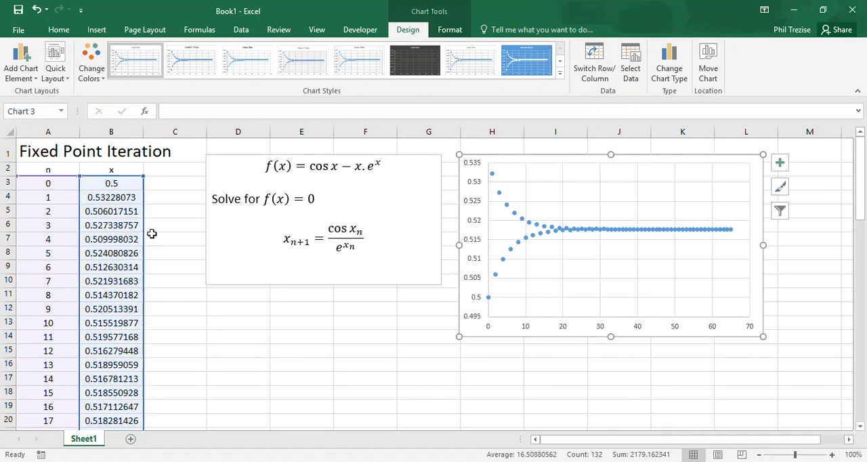
{"action": "mouse_move", "coordinate": [178, 273]}
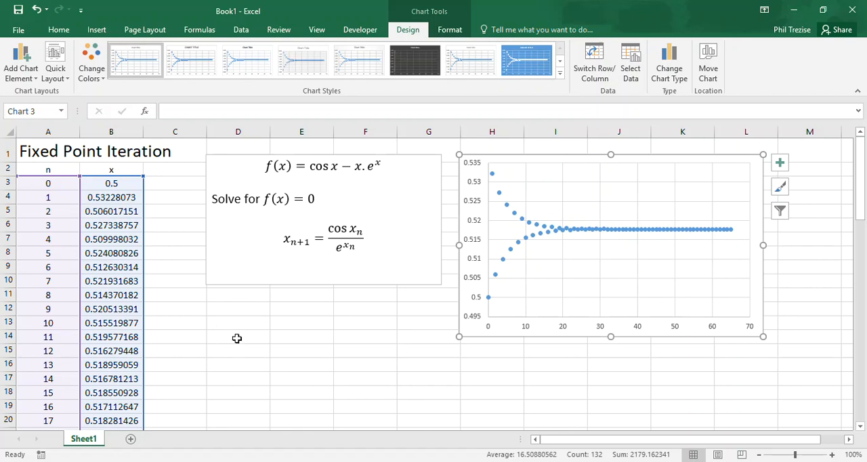
{"action": "mouse_move", "coordinate": [117, 233]}
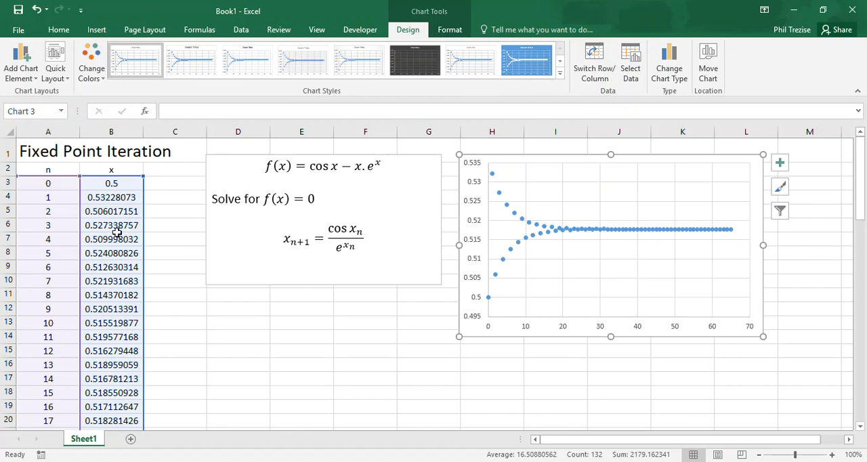
{"action": "mouse_move", "coordinate": [352, 195]}
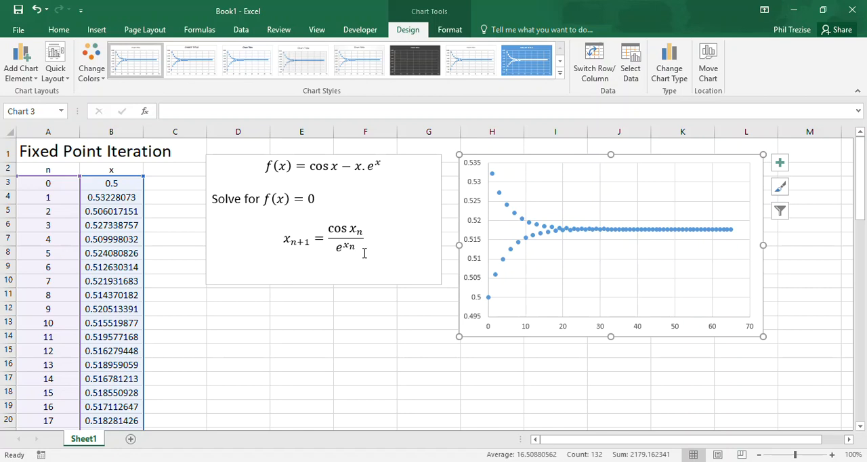
{"action": "mouse_move", "coordinate": [458, 245]}
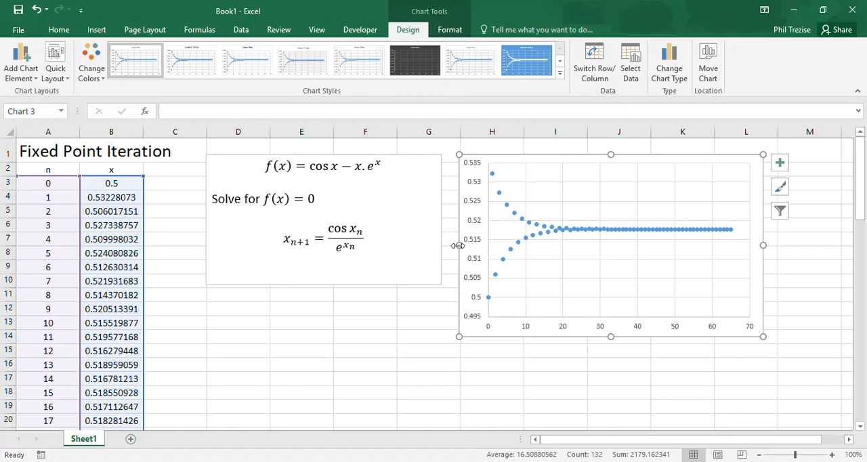